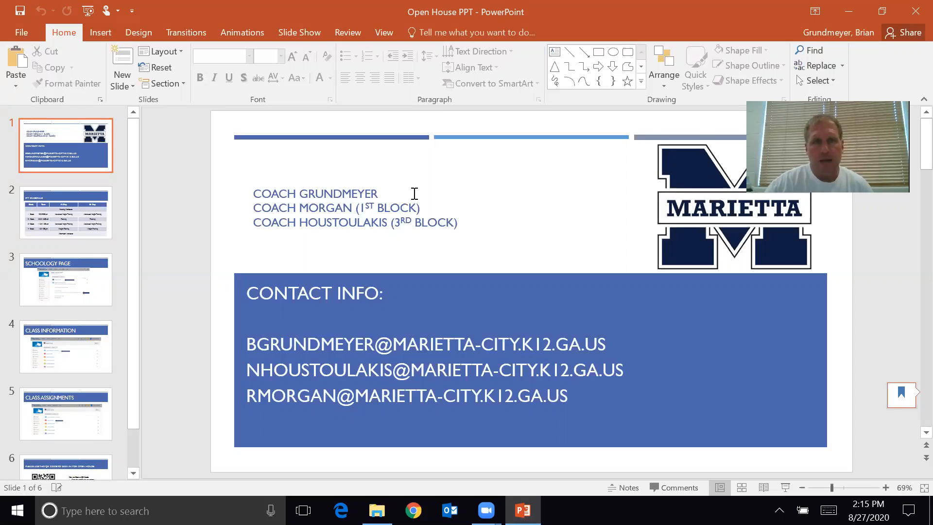
mouse_move(247, 181)
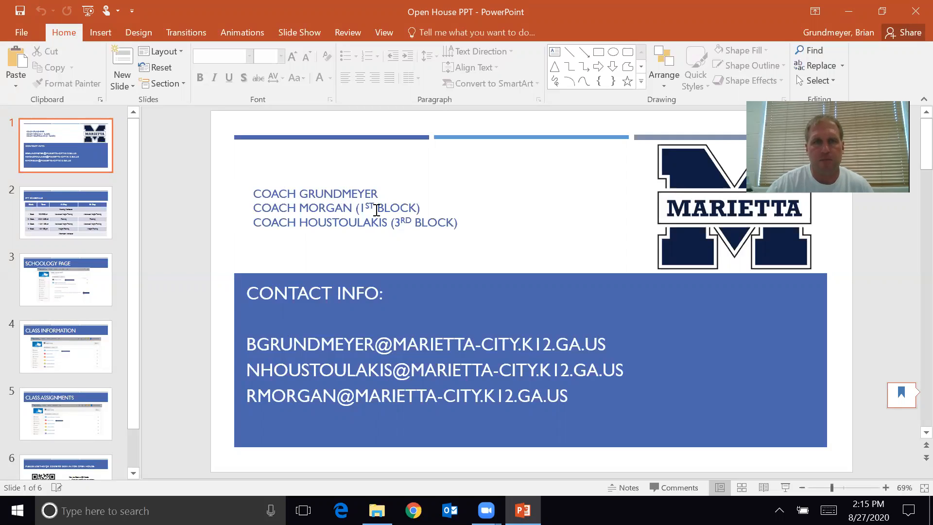
mouse_move(248, 225)
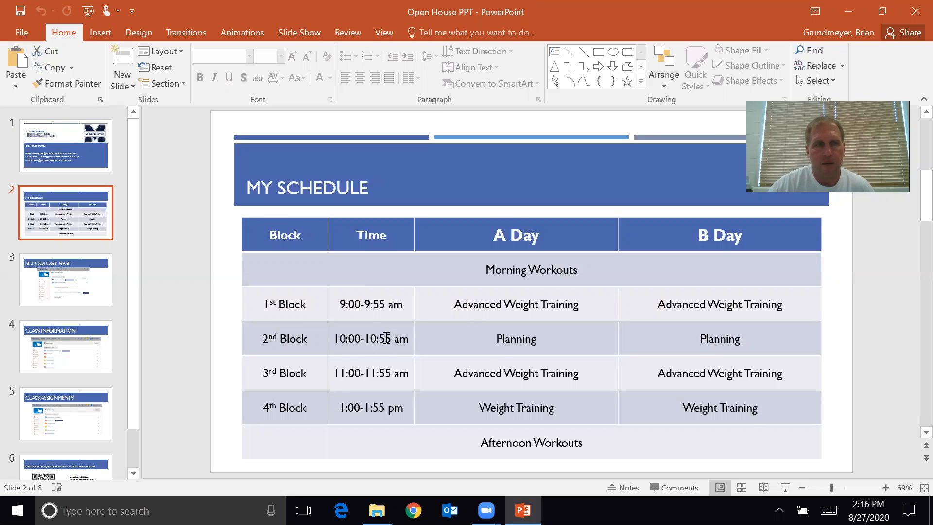
Show slide 3, the Schoology page with the weight training course and Zoom link
left_click(65, 278)
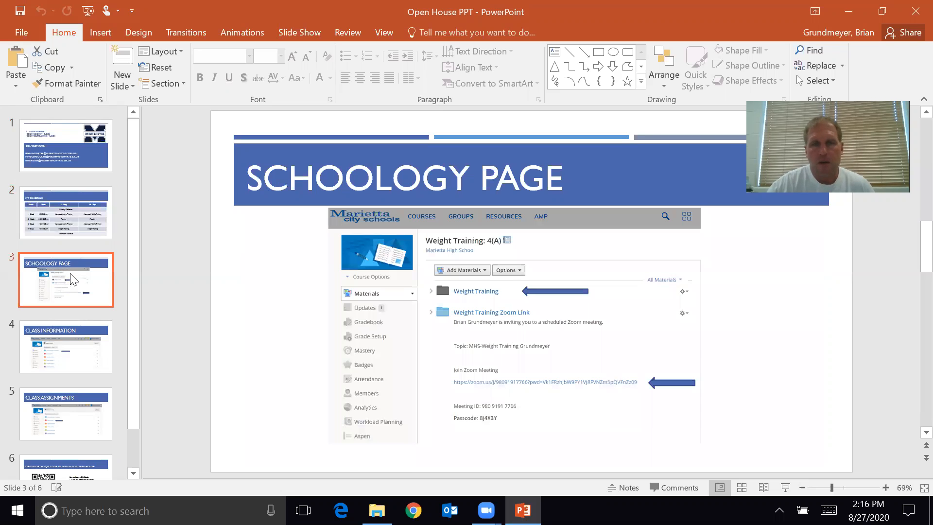
mouse_move(90, 279)
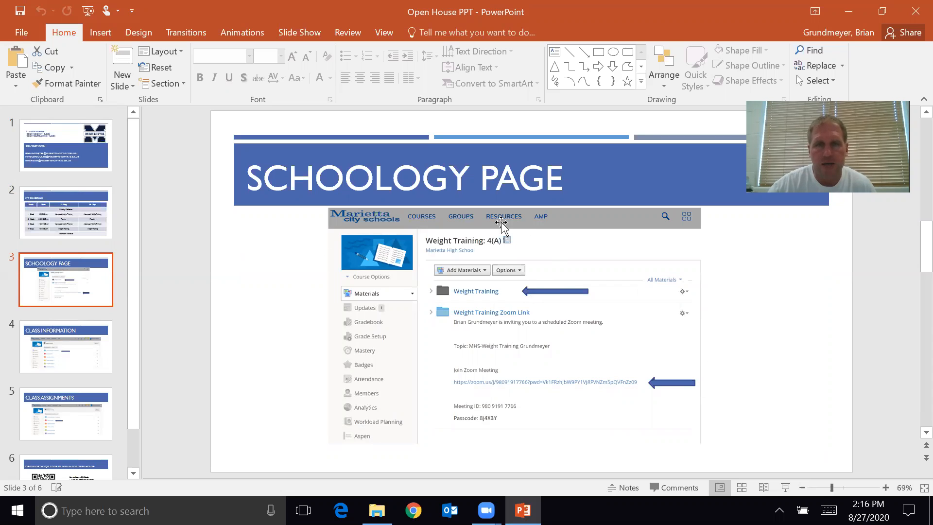
mouse_move(498, 257)
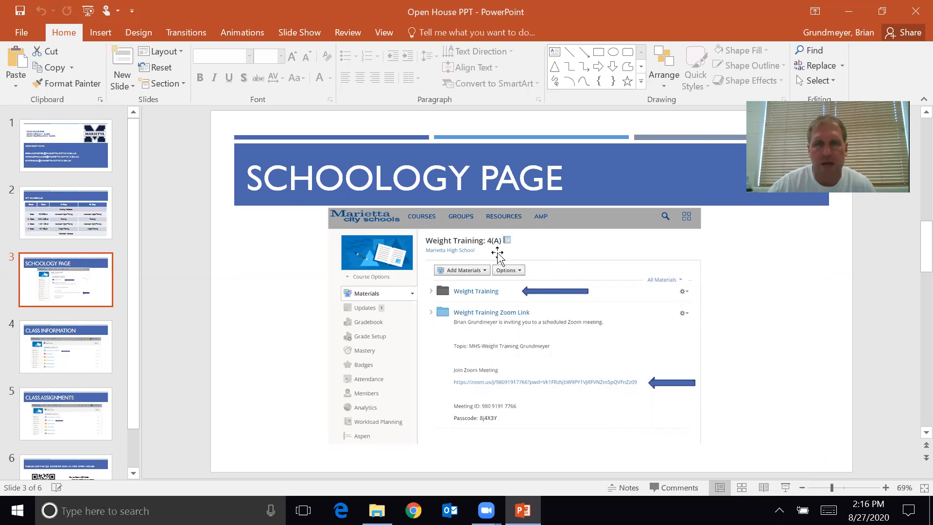
mouse_move(507, 296)
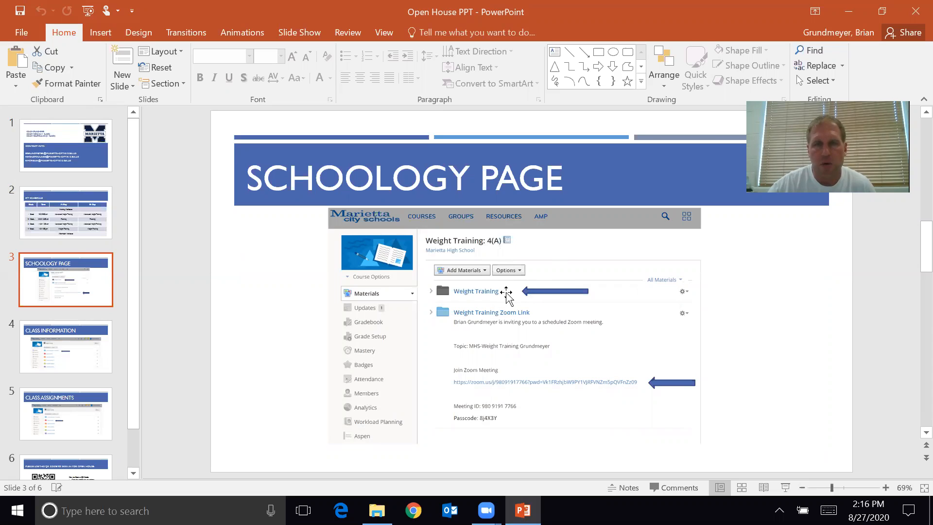
mouse_move(538, 387)
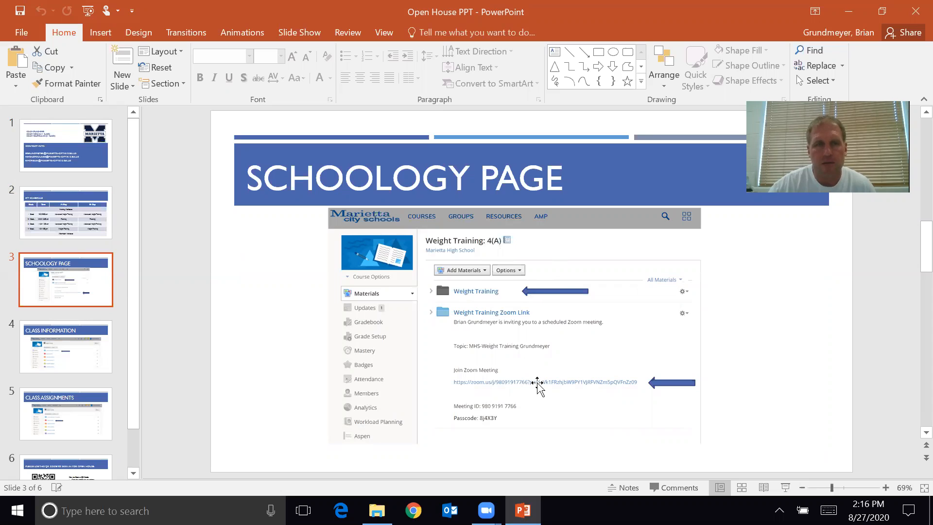
mouse_move(448, 362)
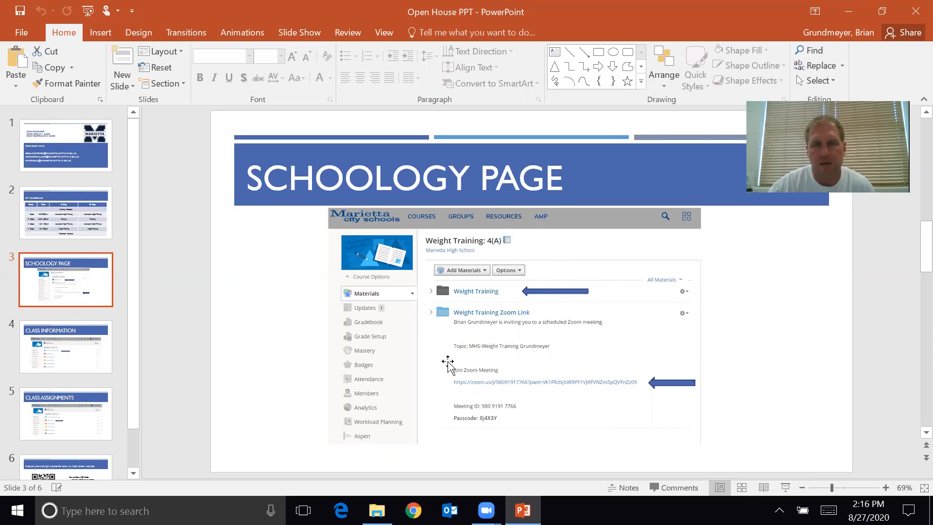
mouse_move(731, 452)
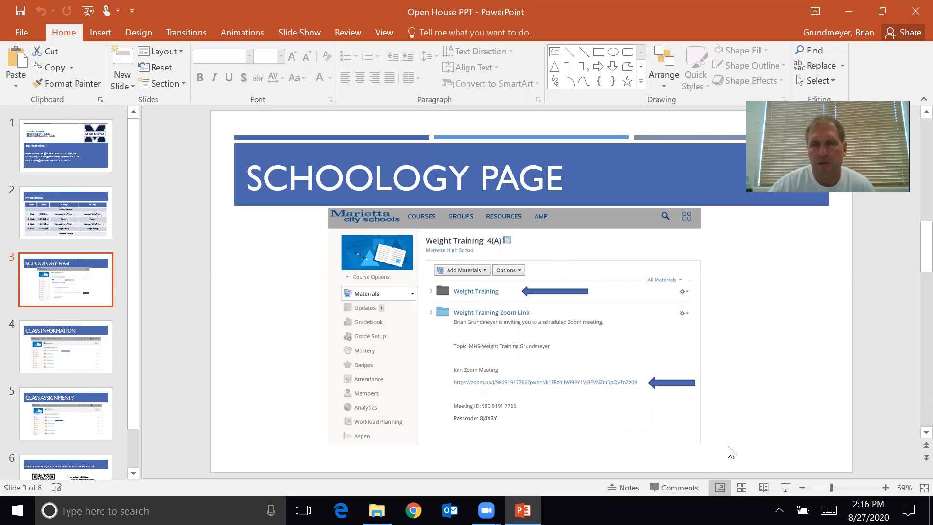
mouse_move(736, 421)
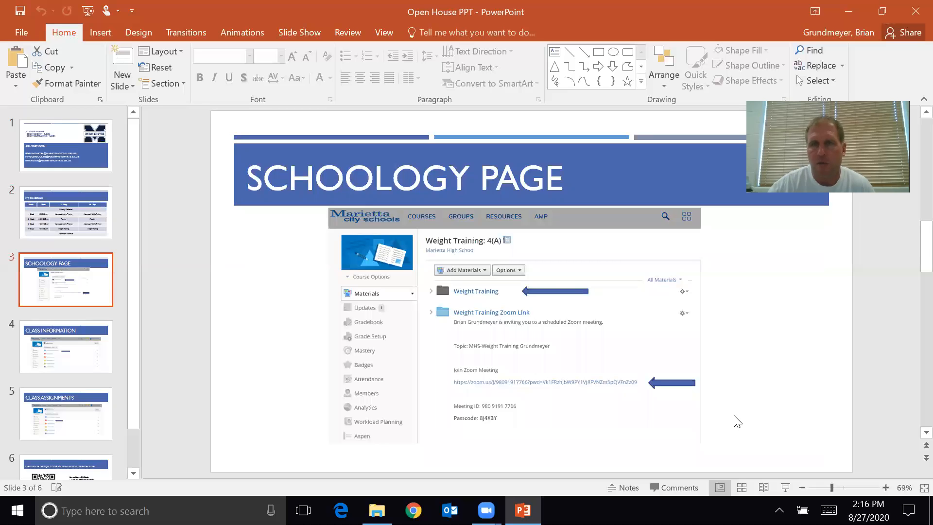
mouse_move(378, 405)
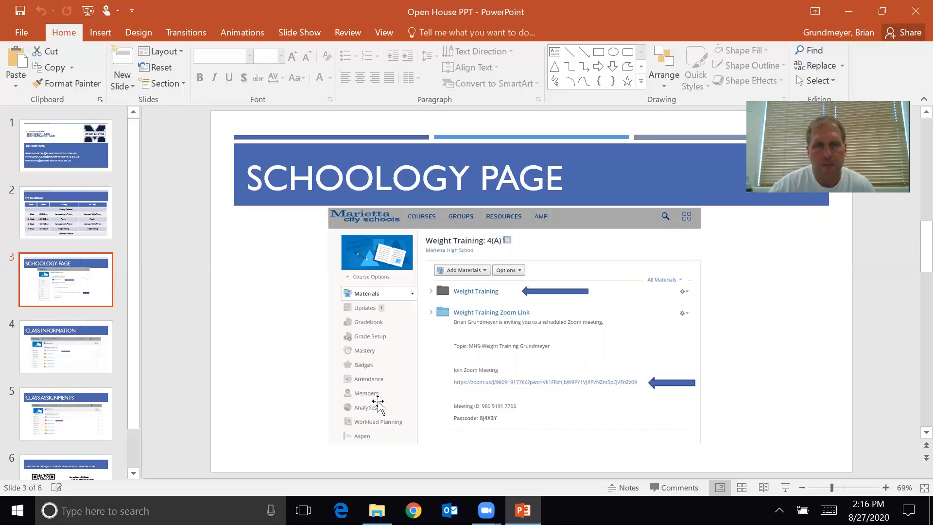
mouse_move(284, 350)
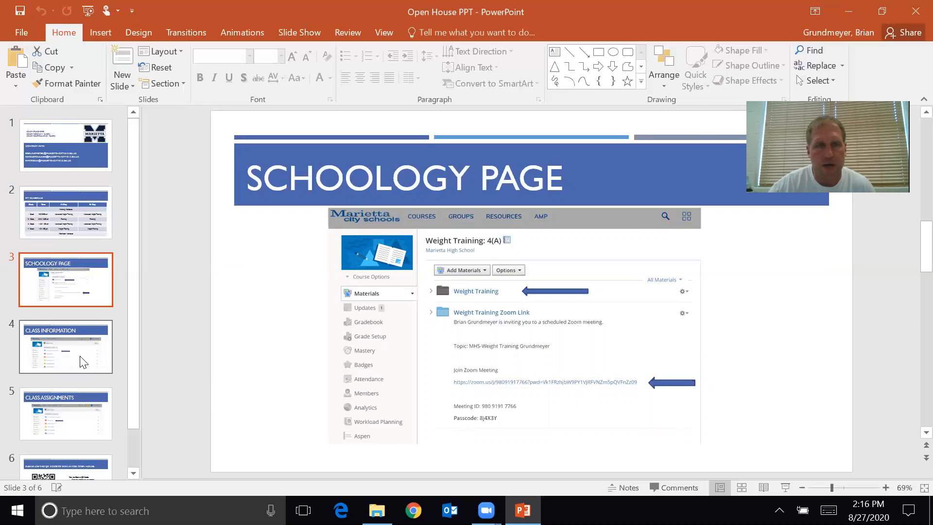
Show slide 4, Class Information with the Course Information + Orientation folder
left_click(65, 346)
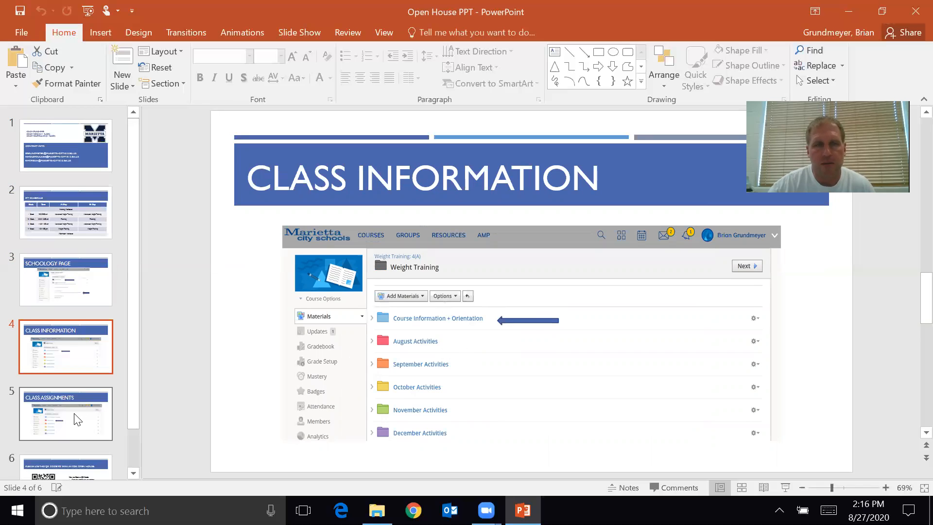
Show slide 5, Class Assignments with the monthly activity folders
left_click(65, 414)
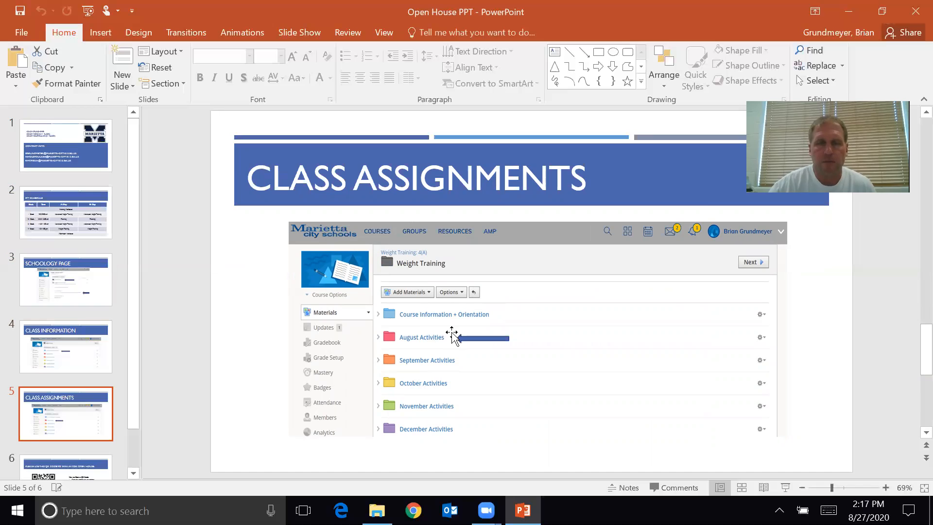
mouse_move(445, 364)
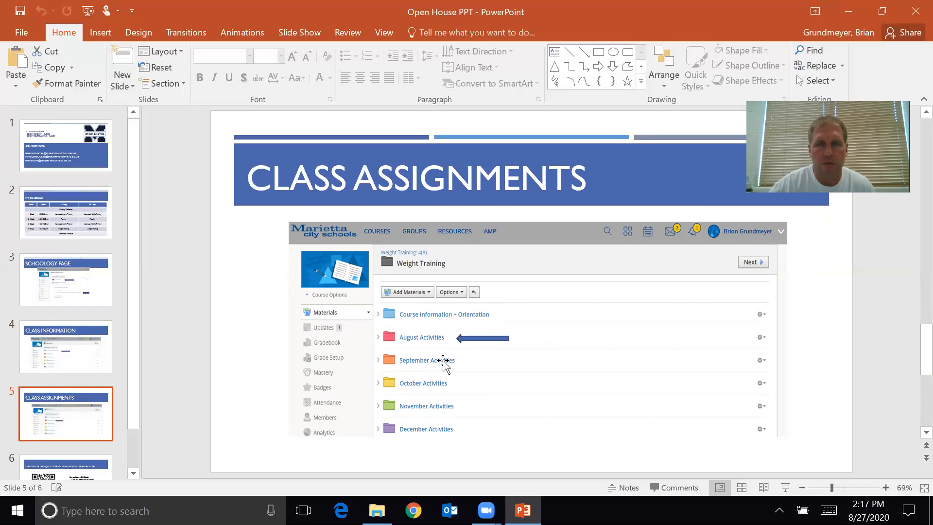